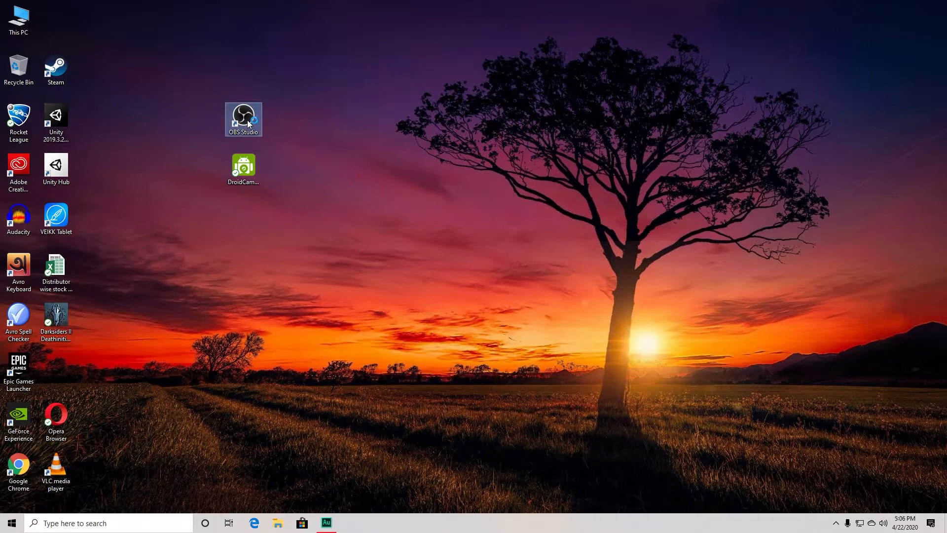
Step: Launch OBS Studio from its desktop shortcut
double_click(242, 119)
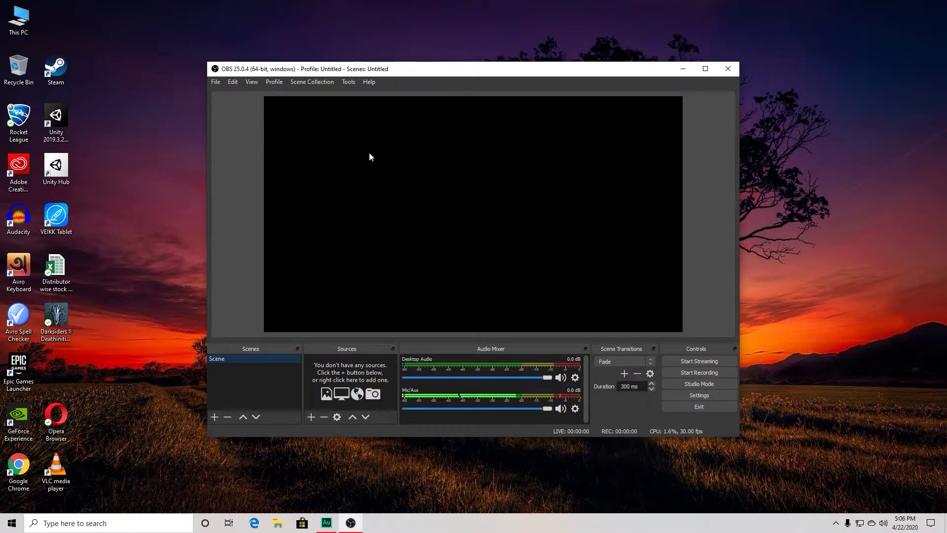
mouse_move(442, 159)
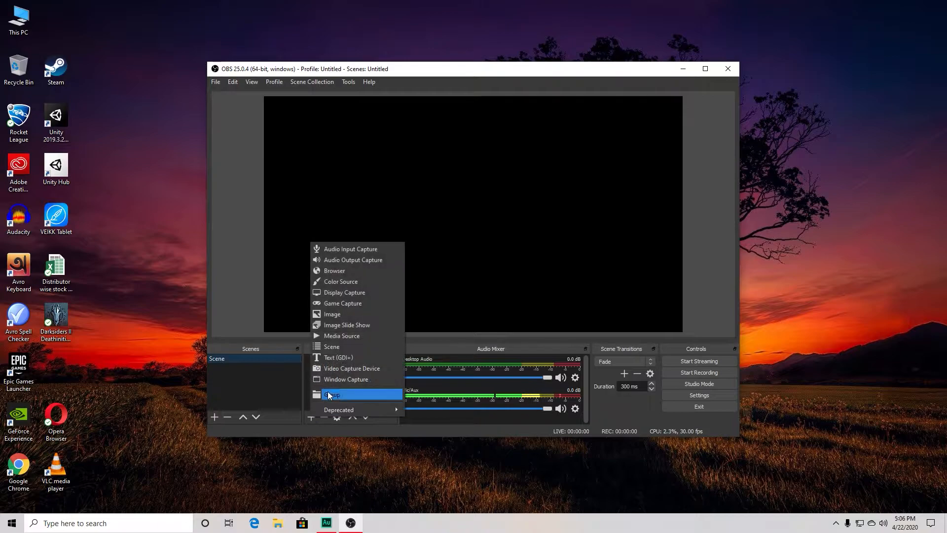
mouse_move(342, 302)
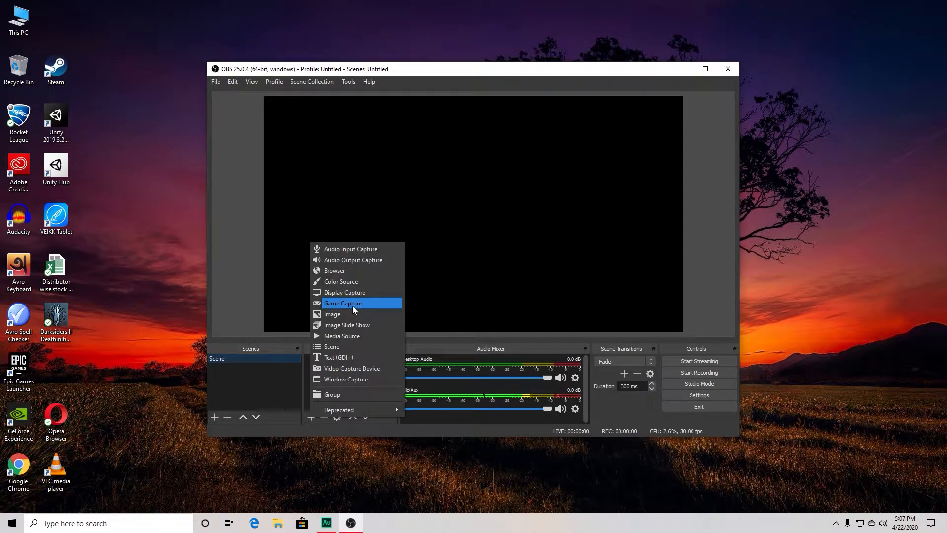
mouse_move(344, 292)
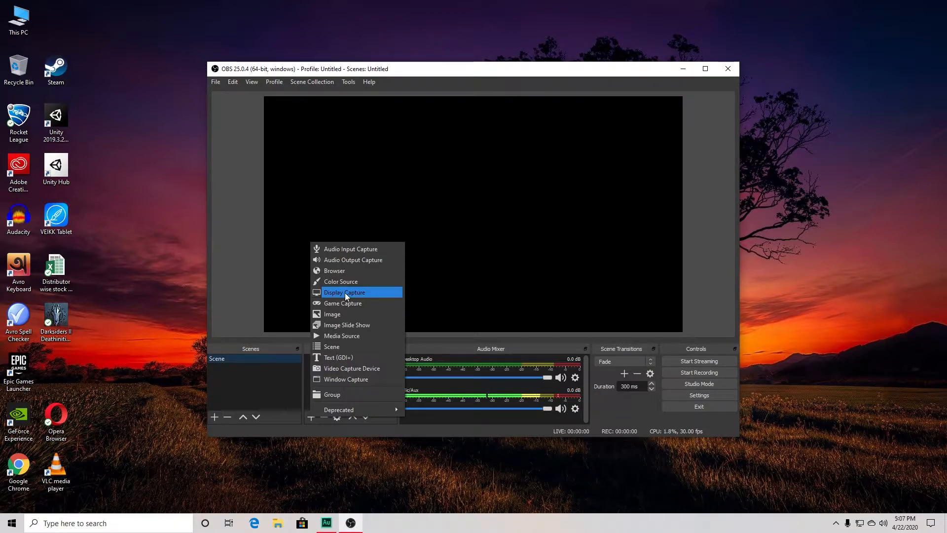
mouse_move(343, 302)
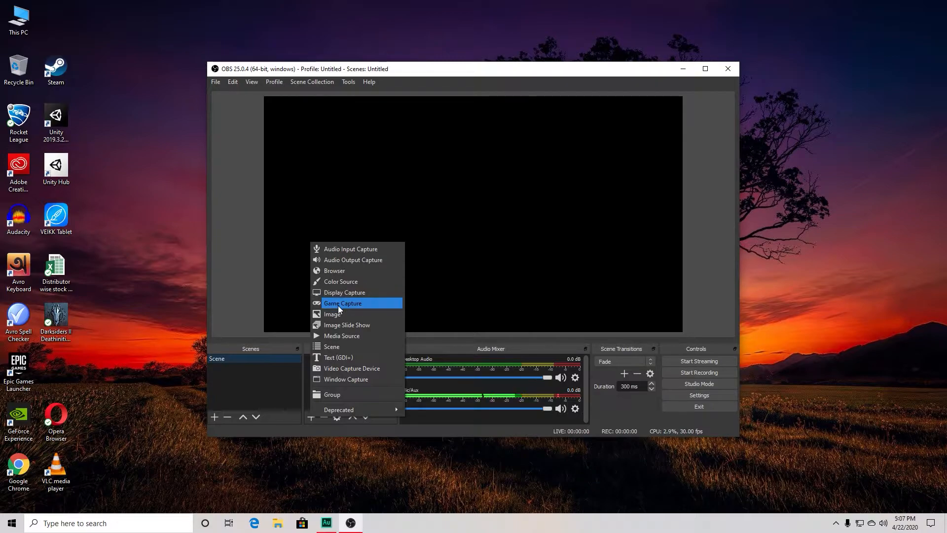
mouse_move(344, 292)
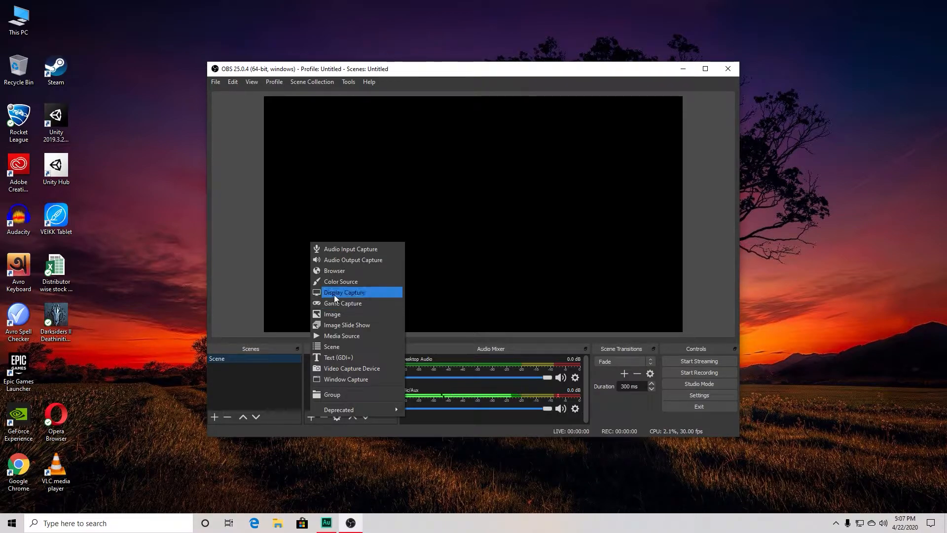
Step: Create a Display Capture source capturing the 1920x1080 Display 1
click(344, 292)
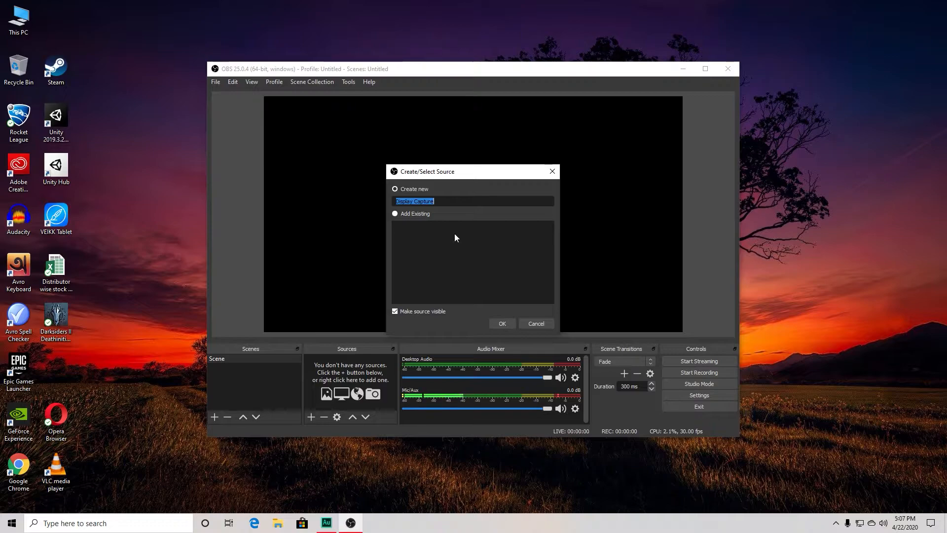
click(501, 323)
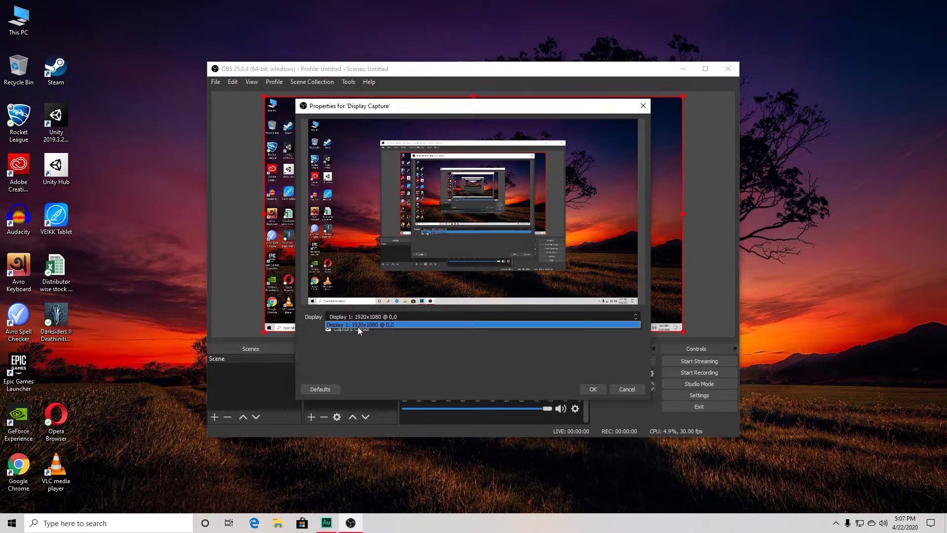
click(359, 324)
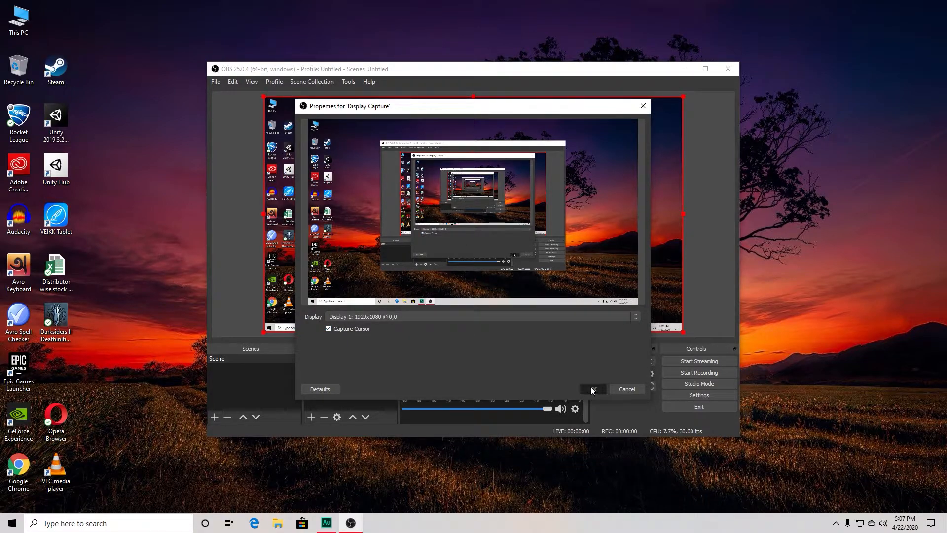
click(591, 388)
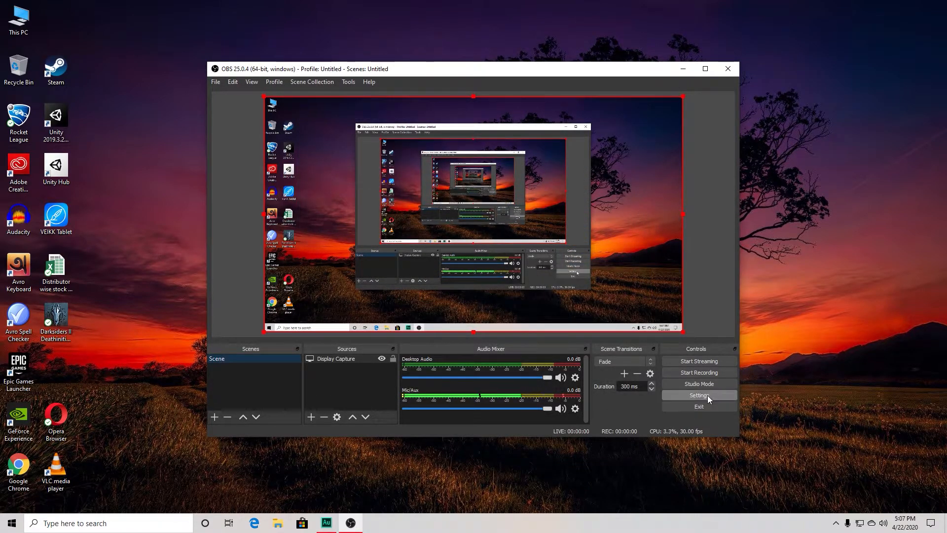
Step: Review the Stream settings page, keeping Facebook Live as the streaming service
click(699, 395)
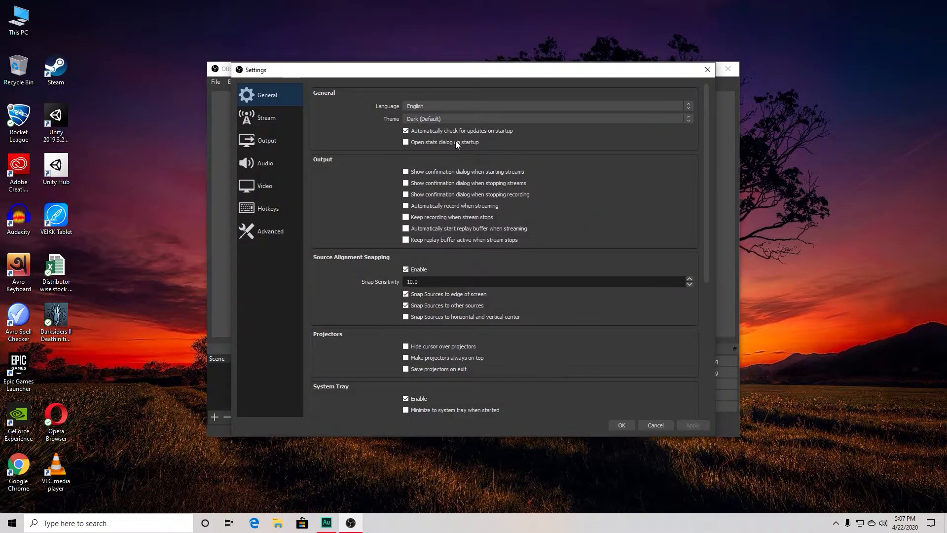
mouse_move(506, 194)
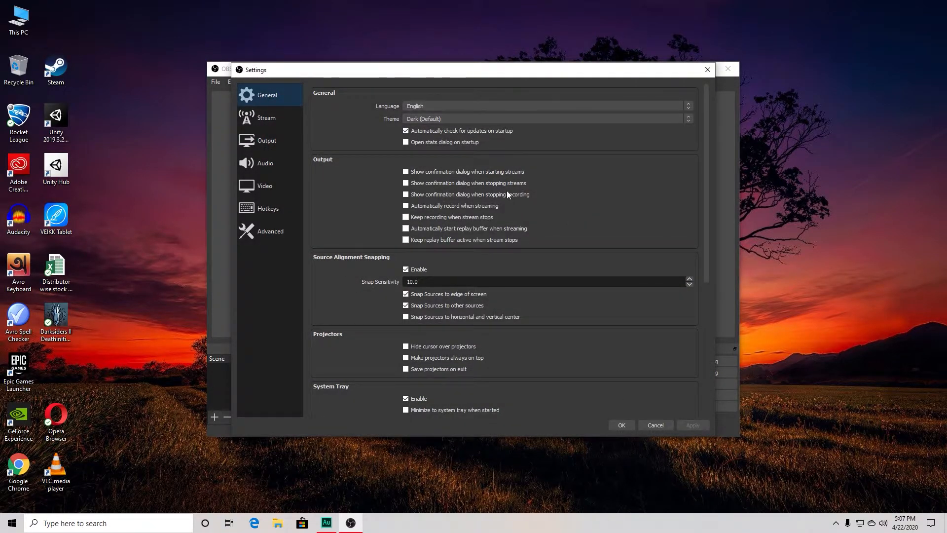
click(265, 117)
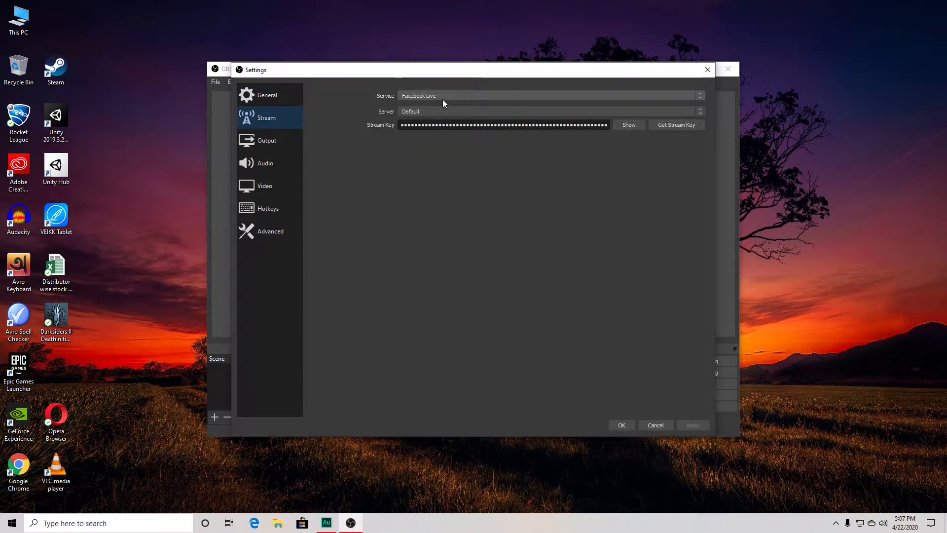
mouse_move(438, 99)
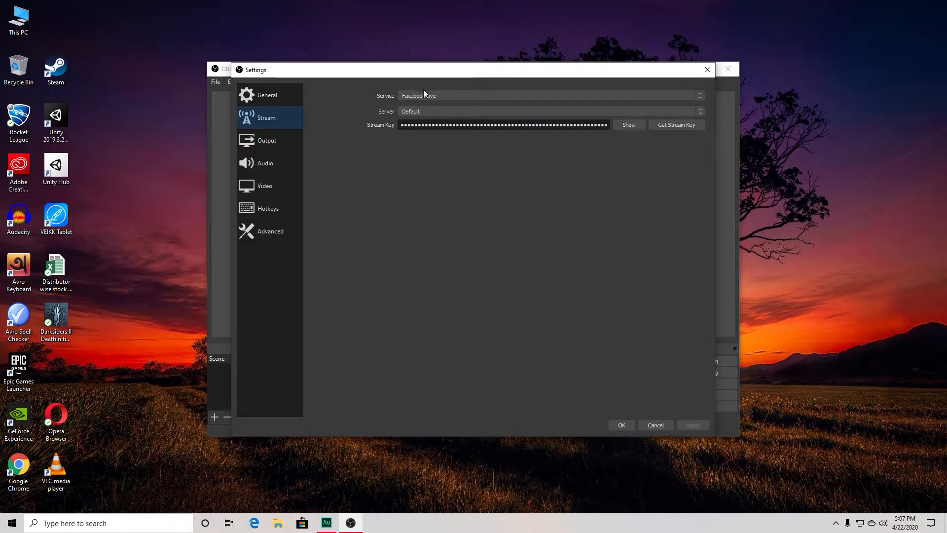
click(549, 96)
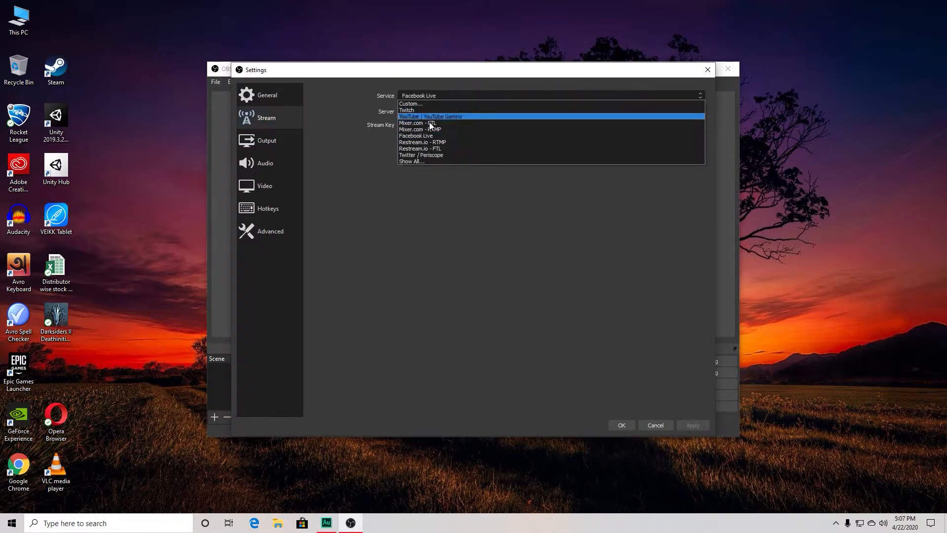
mouse_move(444, 126)
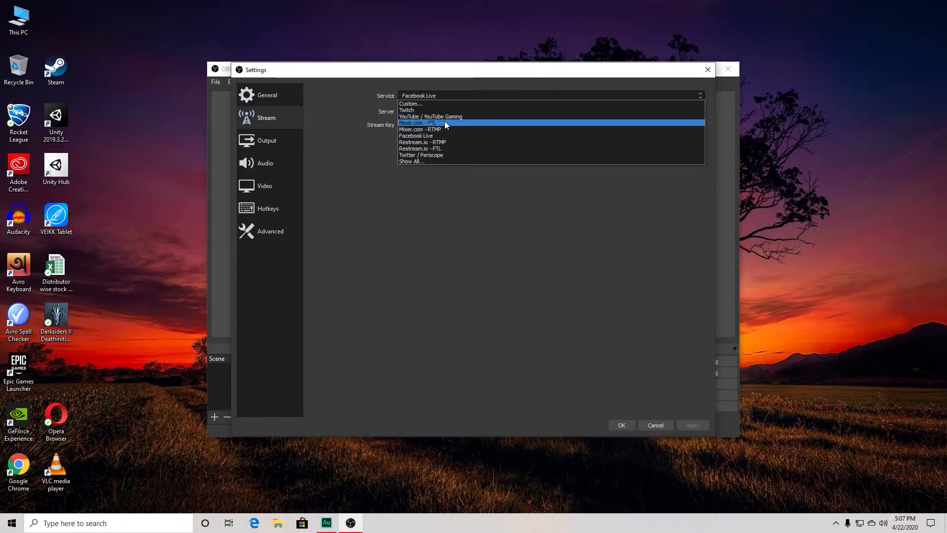
click(418, 135)
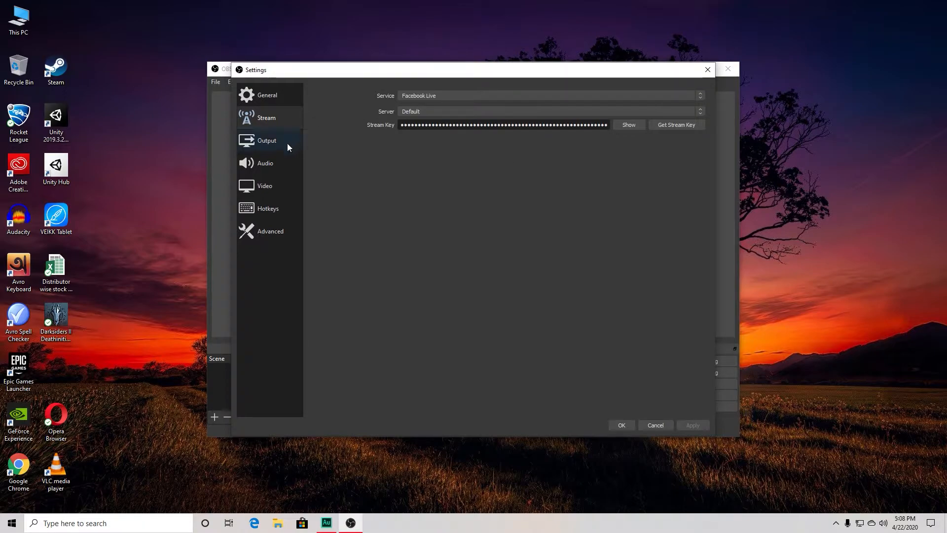
Step: Set the Output video bitrate to 4500 Kbps and keep the Hardware (NVENC) encoder
click(267, 140)
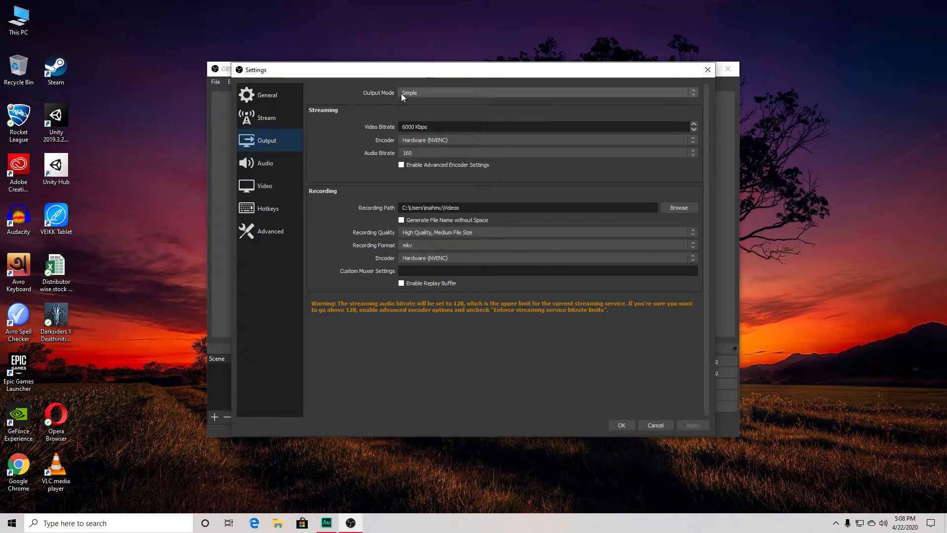
mouse_move(372, 109)
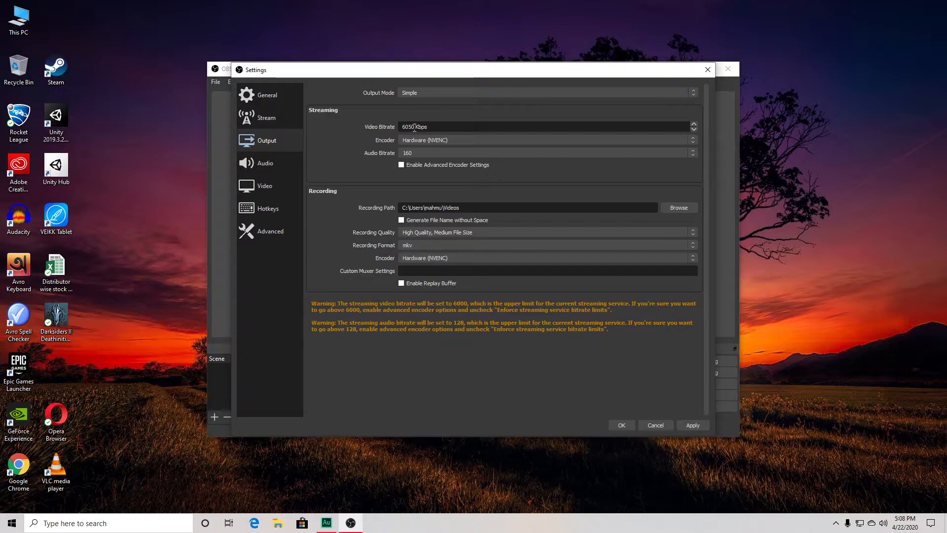
click(413, 127)
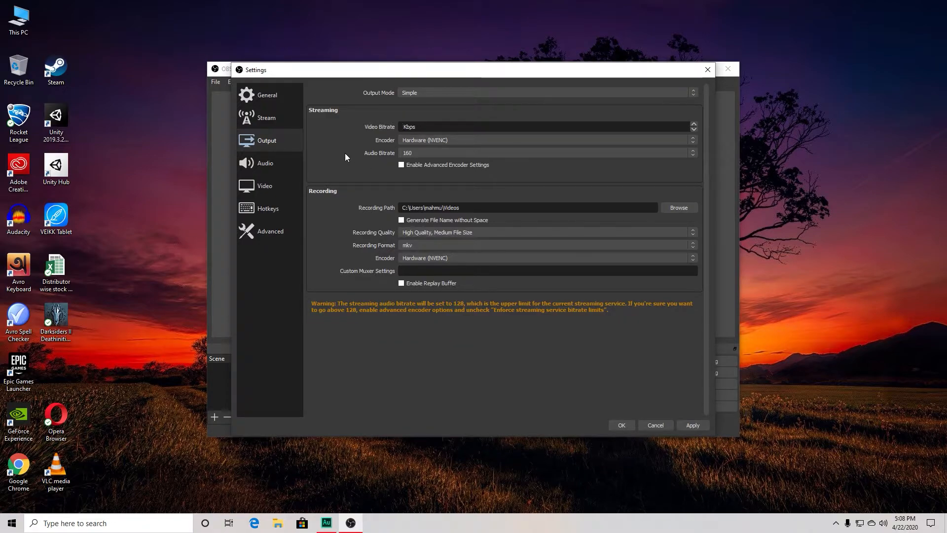
text(4)
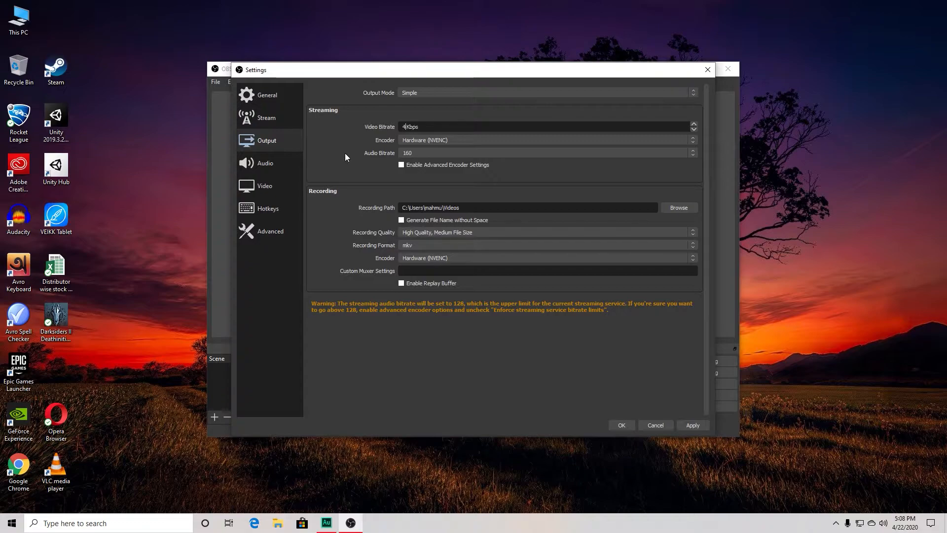
text(500)
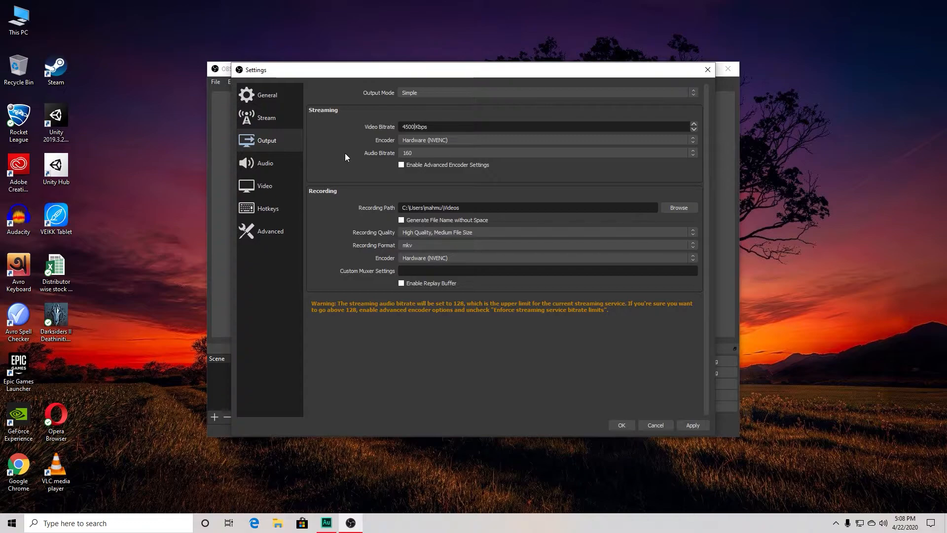
mouse_move(378, 88)
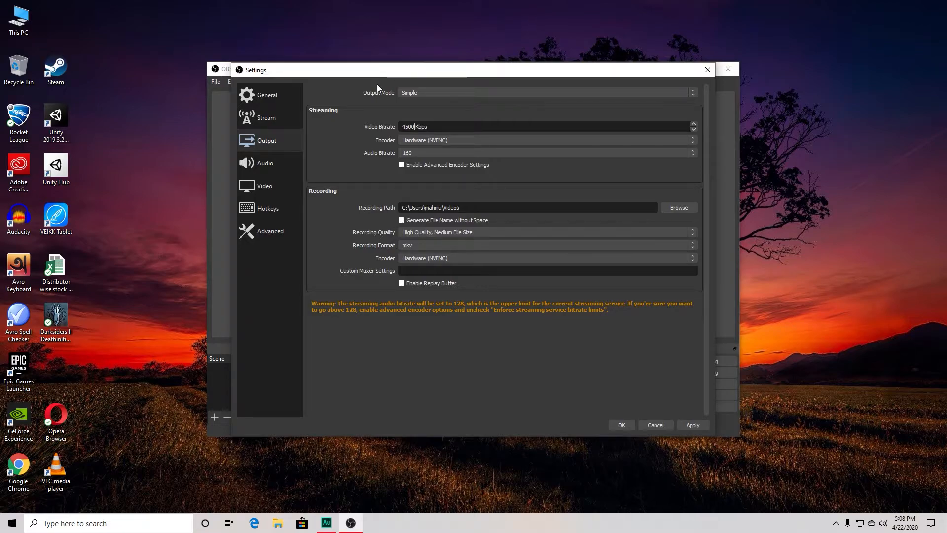
mouse_move(357, 161)
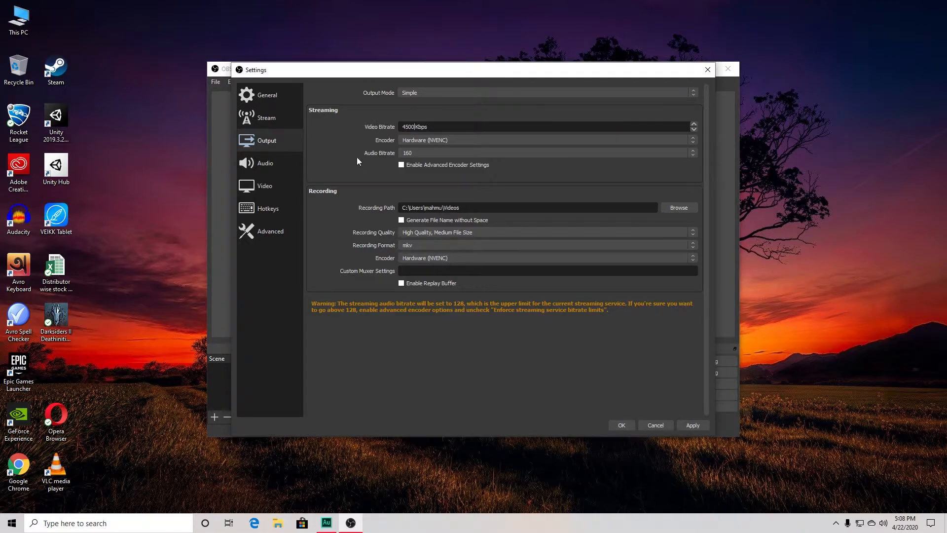
text(2)
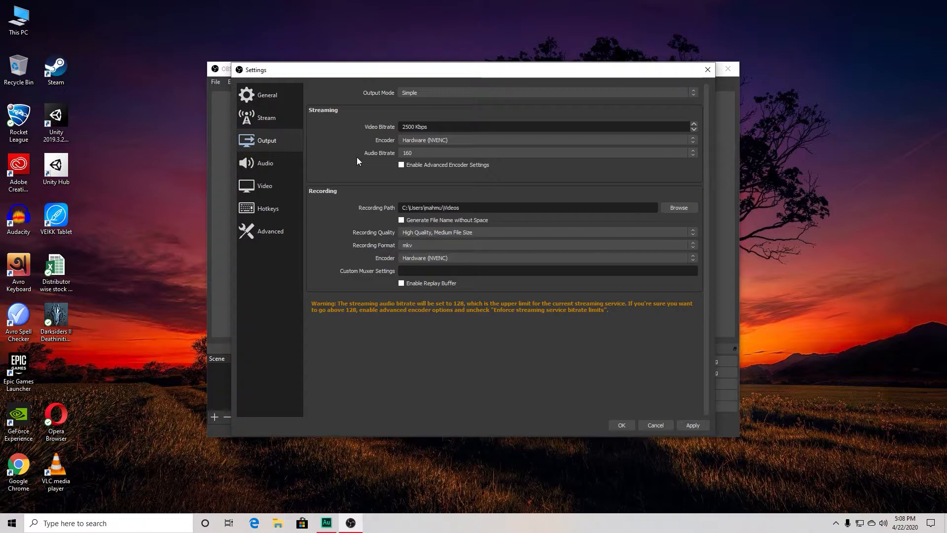
mouse_move(361, 155)
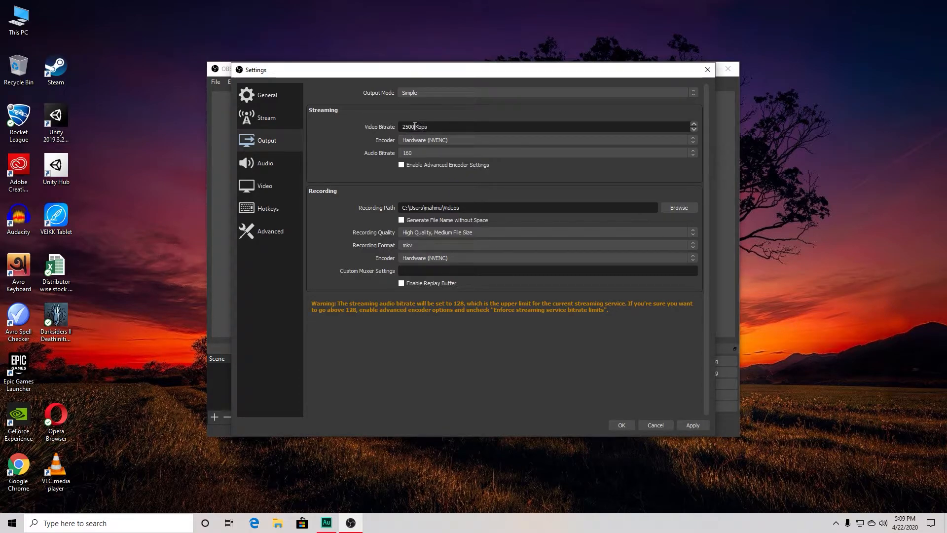
text(500)
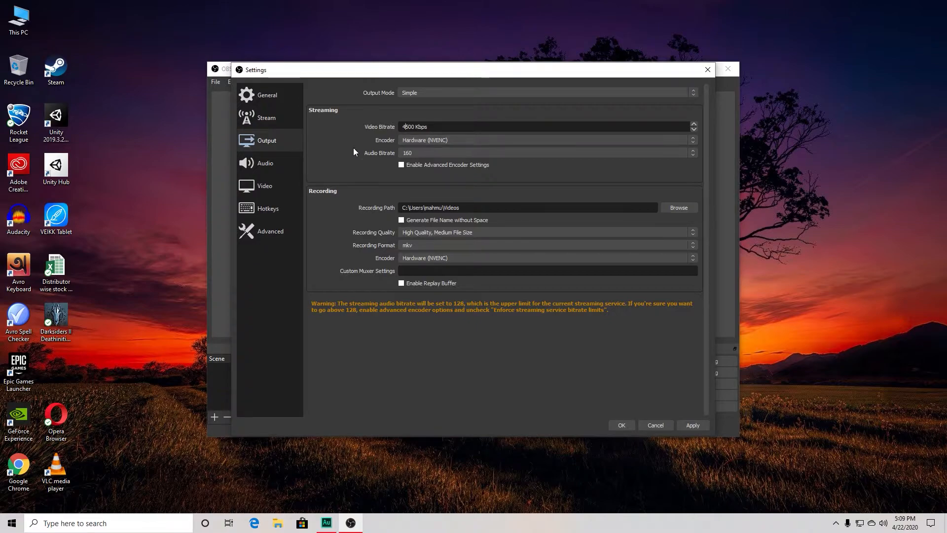
click(543, 139)
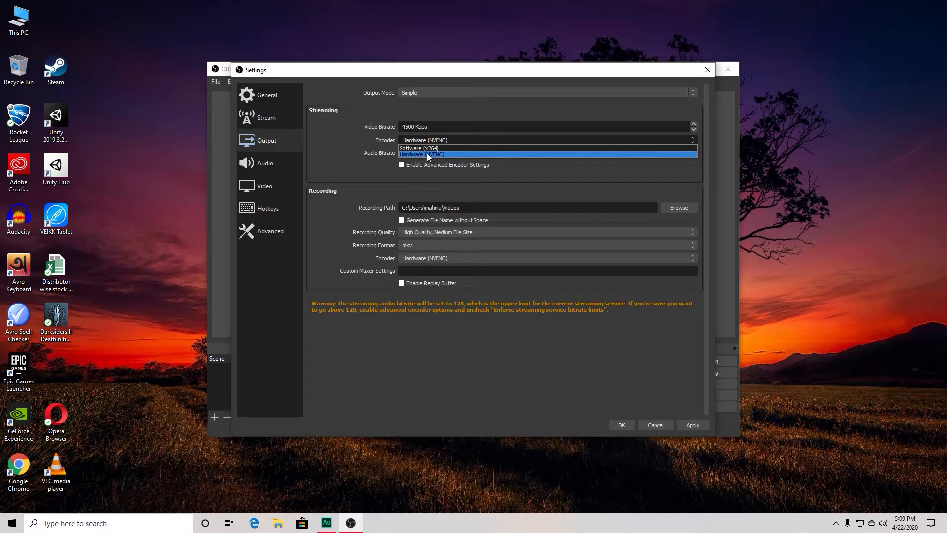
click(421, 154)
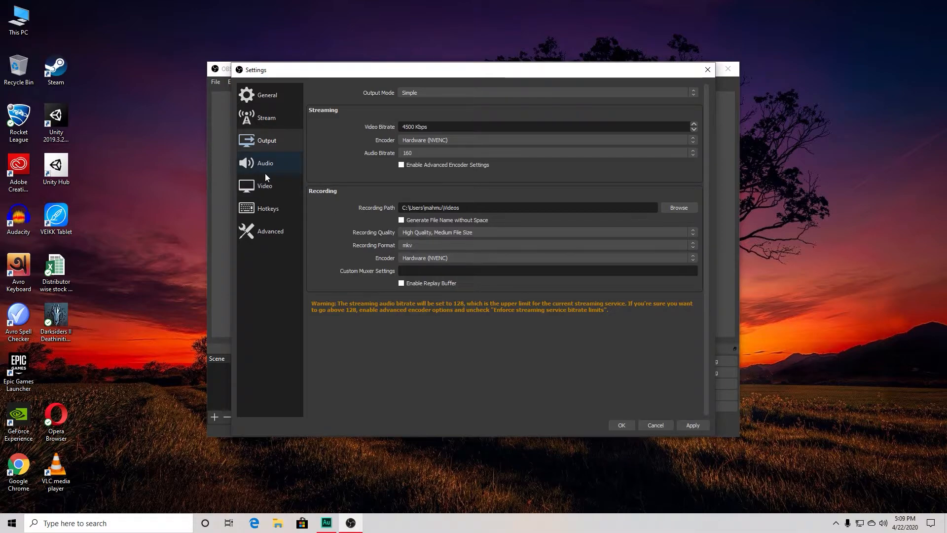
Step: Select Microphone (Realtek High Definition Audio) as the Mic/Auxiliary audio device
click(265, 163)
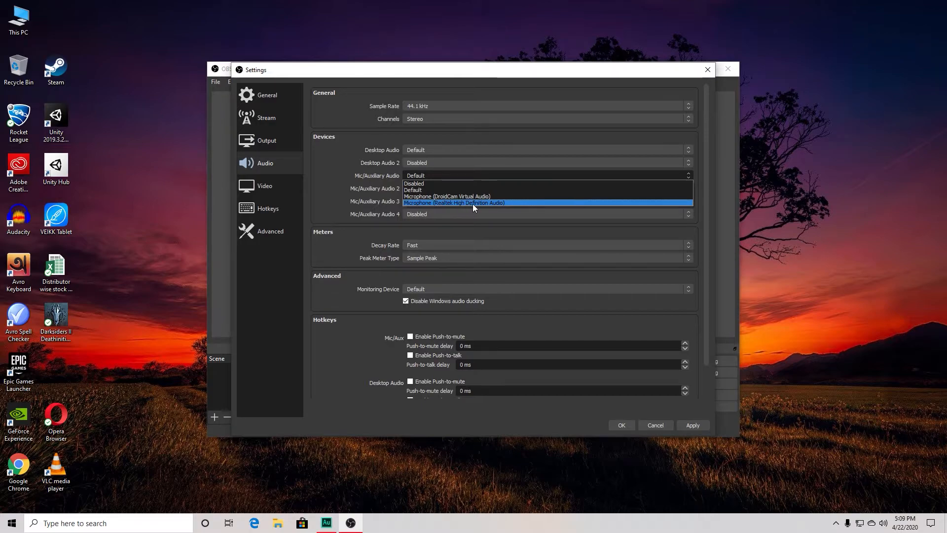
click(454, 202)
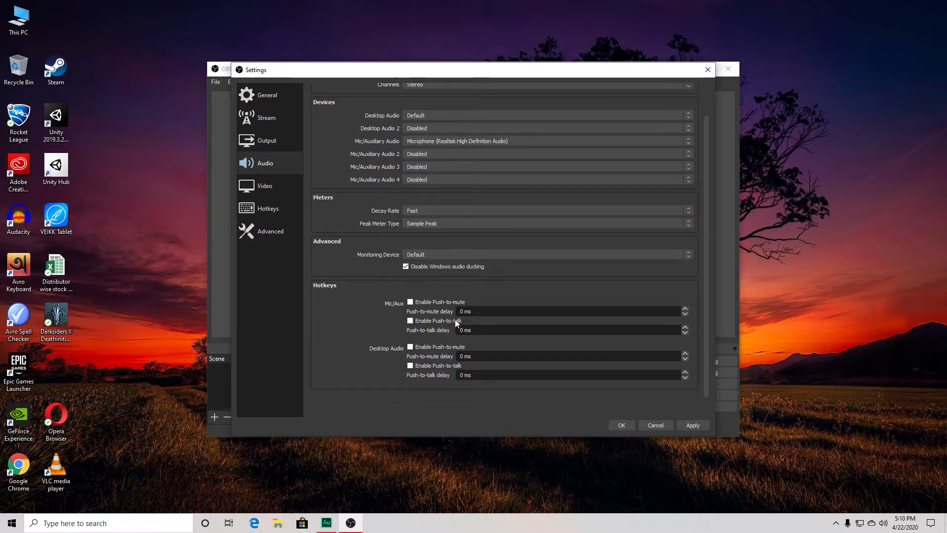
click(264, 185)
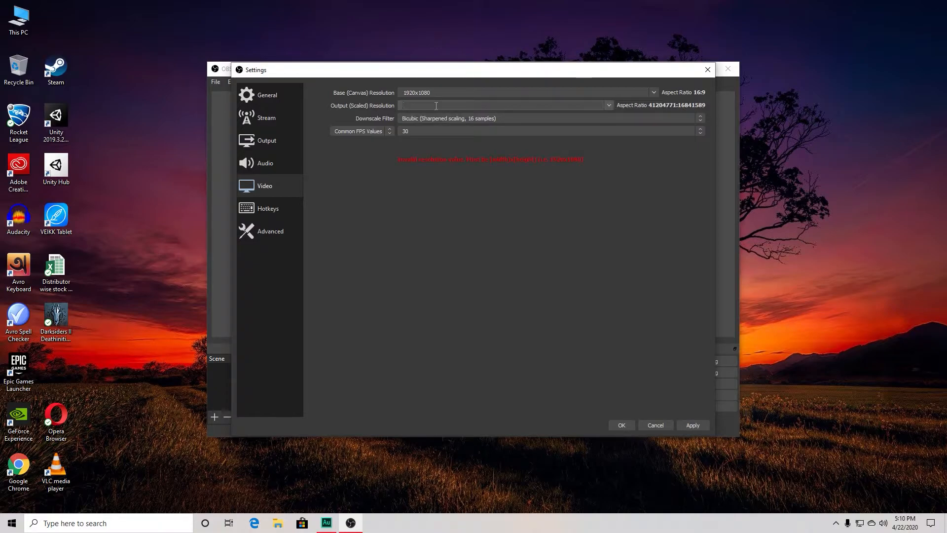
Step: Set the scaled output resolution to 1600x900 at 30 FPS
text(1600x900)
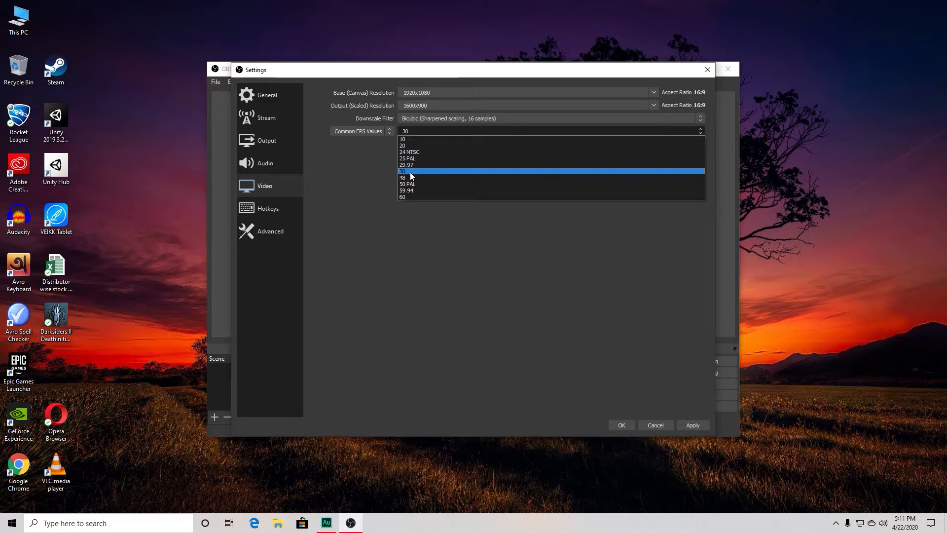
click(268, 208)
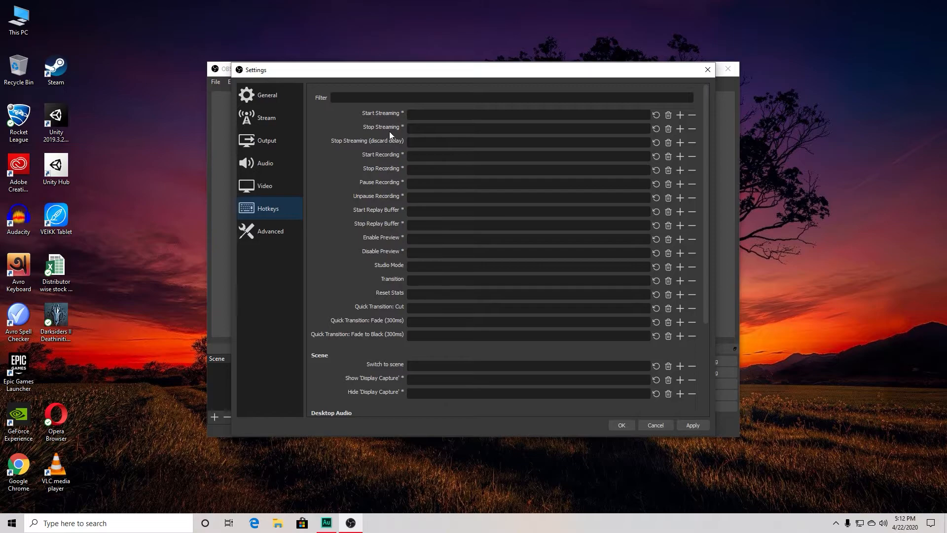
mouse_move(326, 160)
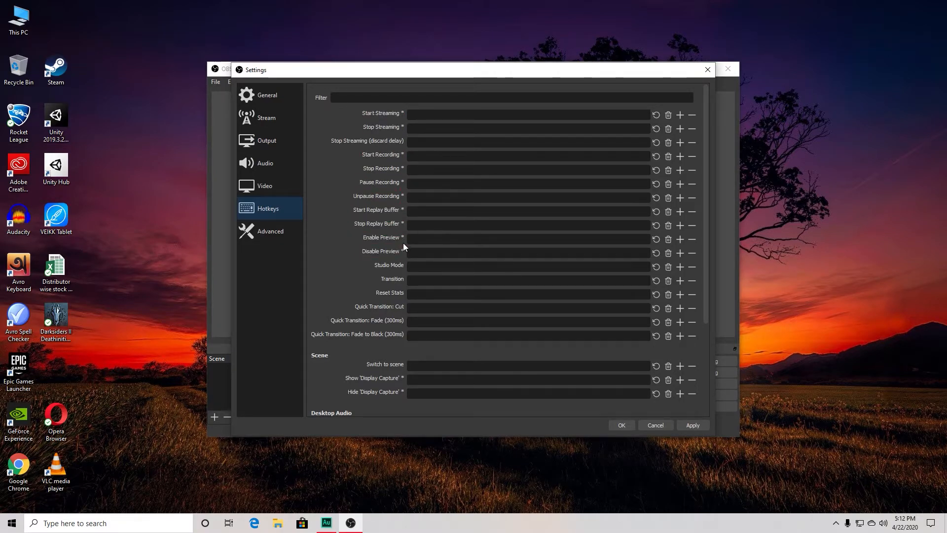
Step: Review the Advanced page and apply the changed settings
click(271, 230)
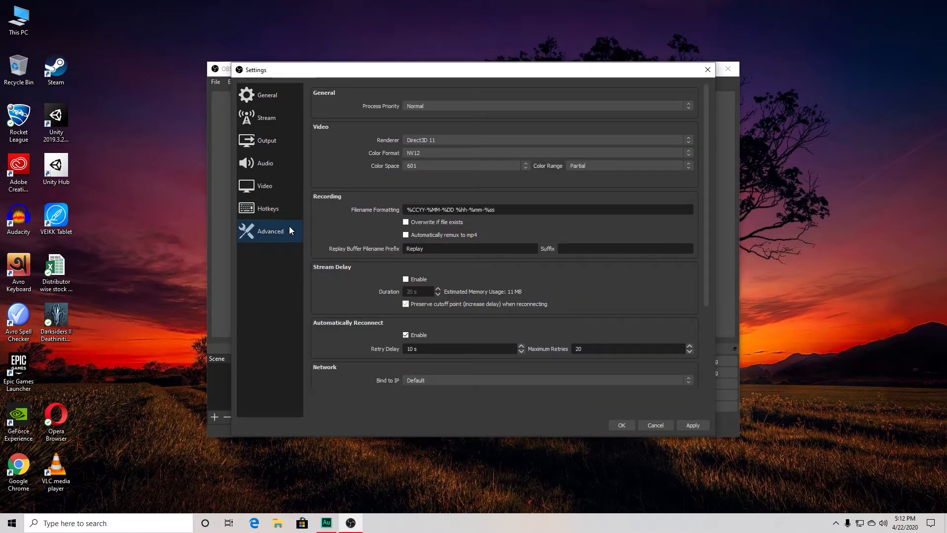
mouse_move(437, 226)
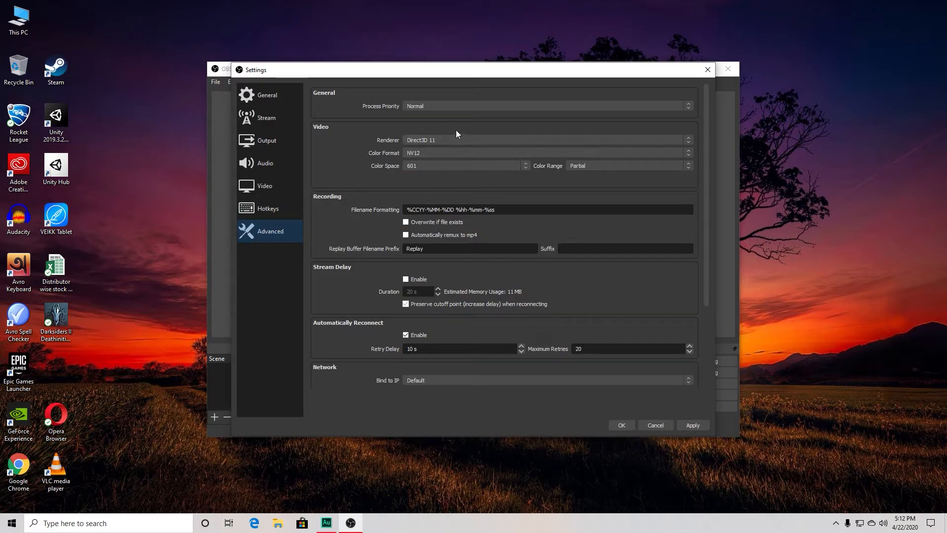
mouse_move(663, 124)
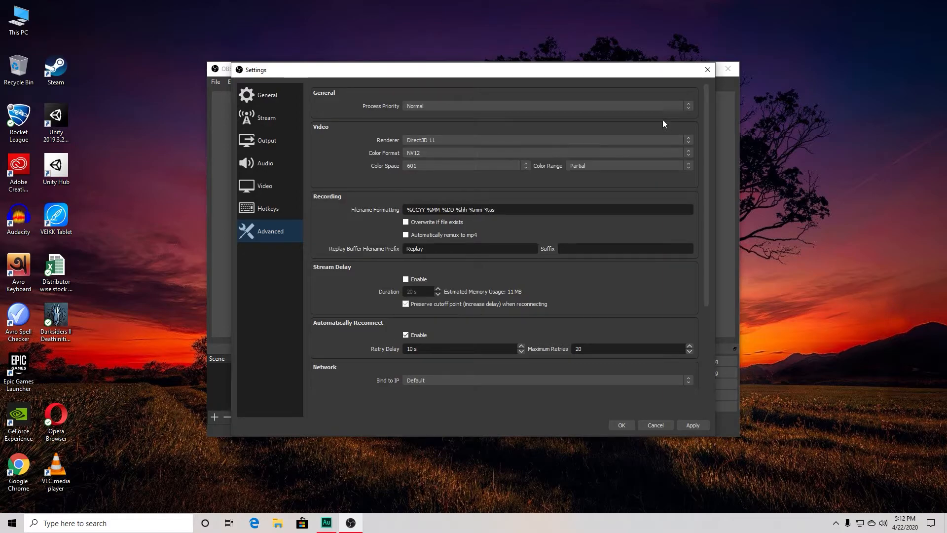
click(693, 424)
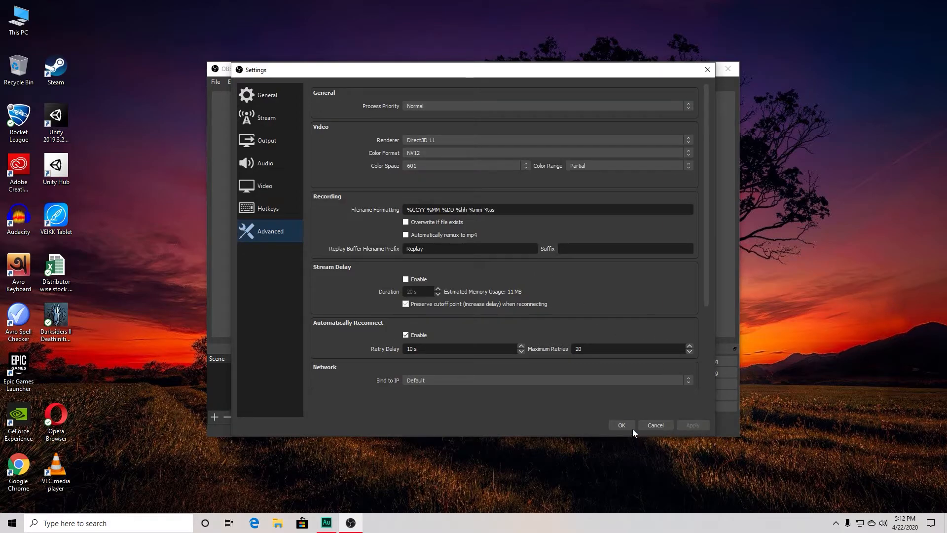
Step: Close the settings, launch DroidCam Client and start the Wi-Fi feed from 192.168.0.3
click(620, 425)
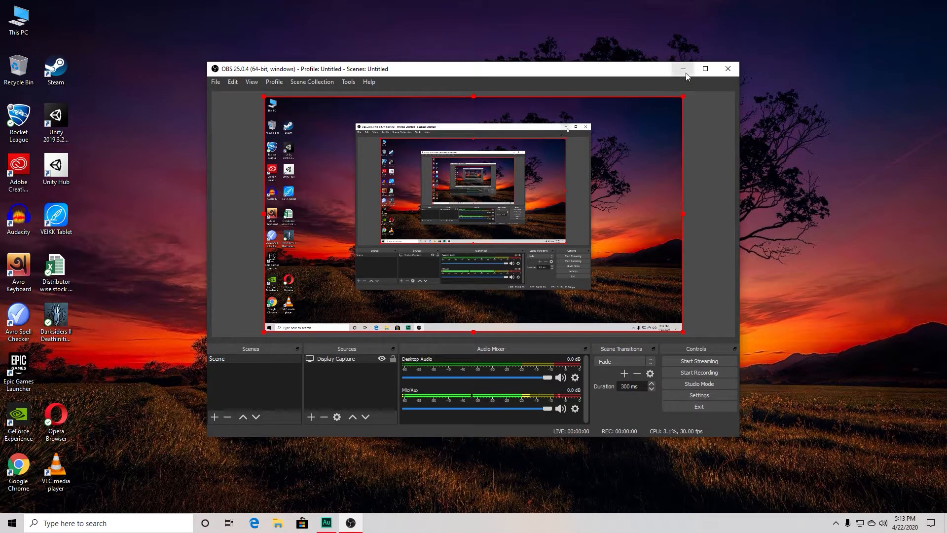
click(682, 68)
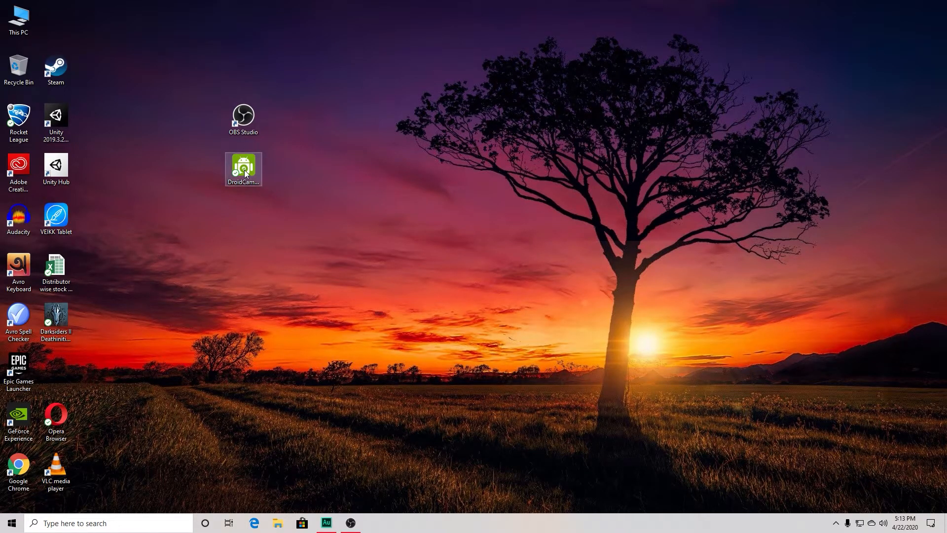
double_click(243, 168)
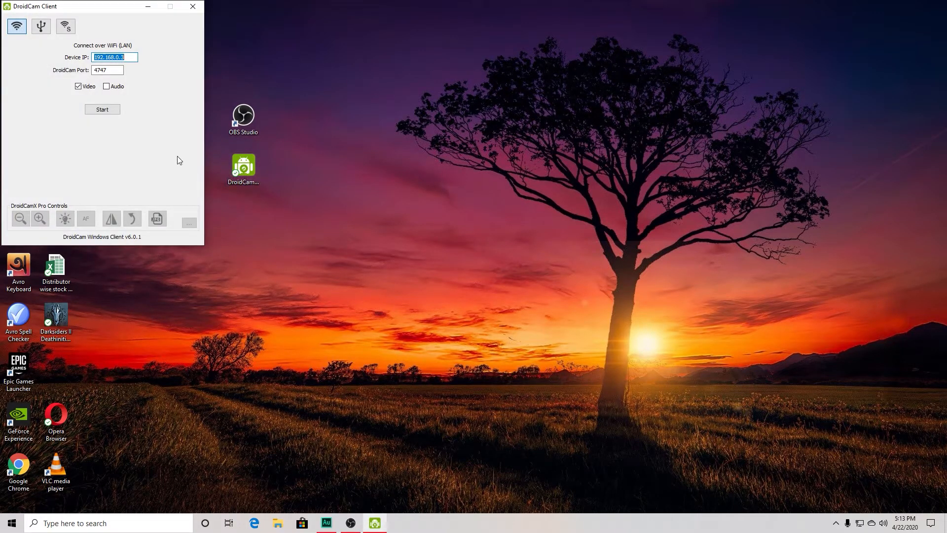
mouse_move(142, 69)
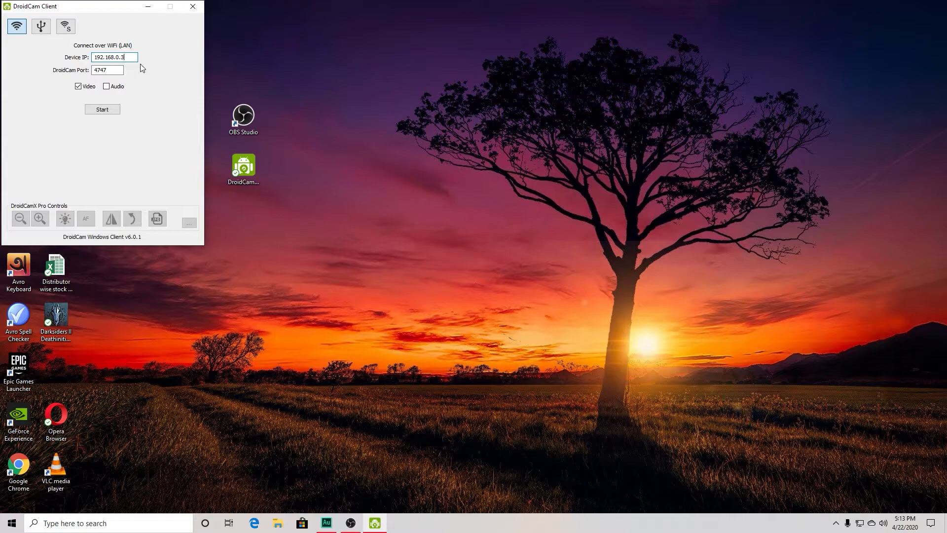
mouse_move(82, 59)
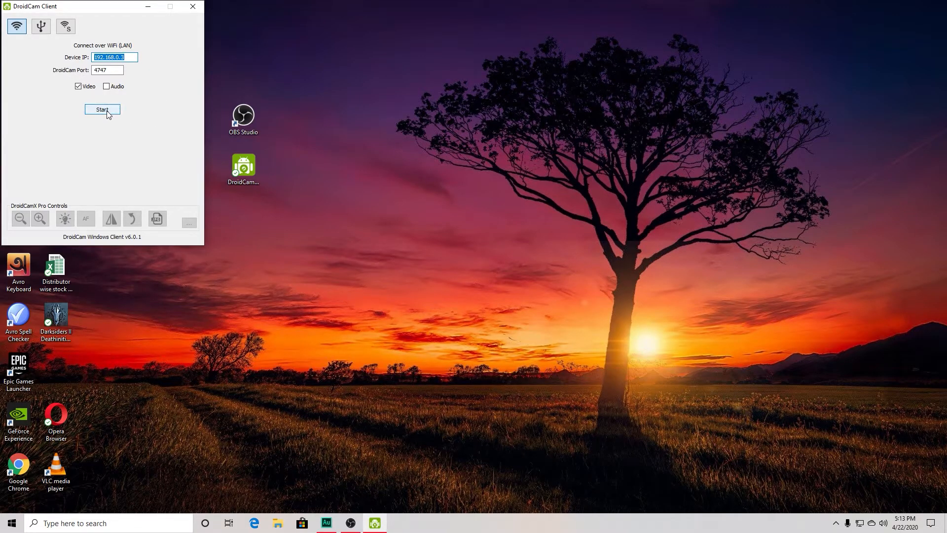
click(102, 110)
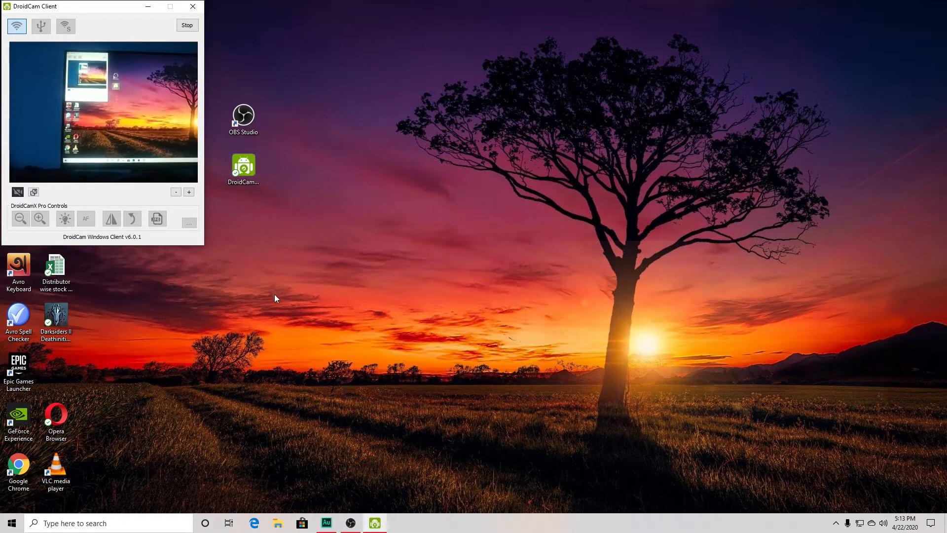
Step: Add a Video Capture Device source using DroidCam Source 3 as a phone-camera overlay
click(349, 522)
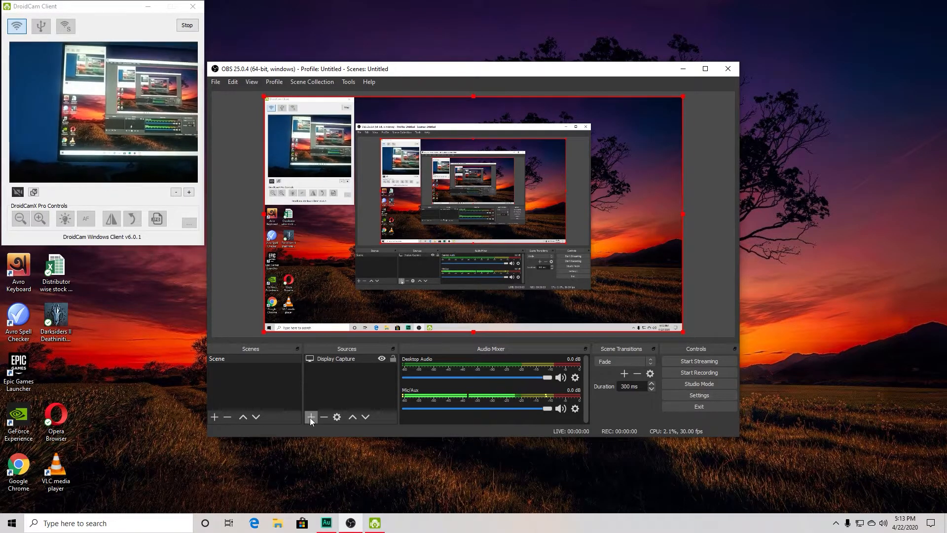
click(311, 417)
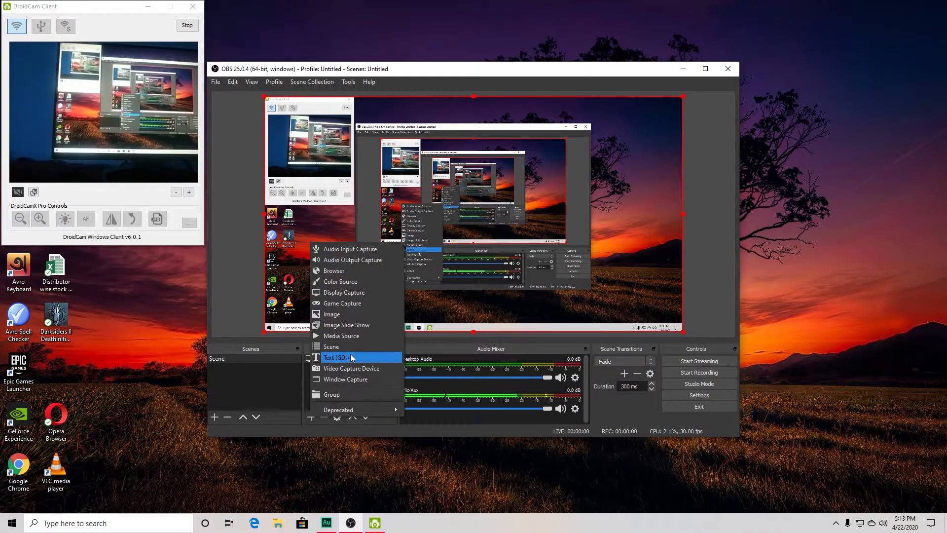
mouse_move(351, 368)
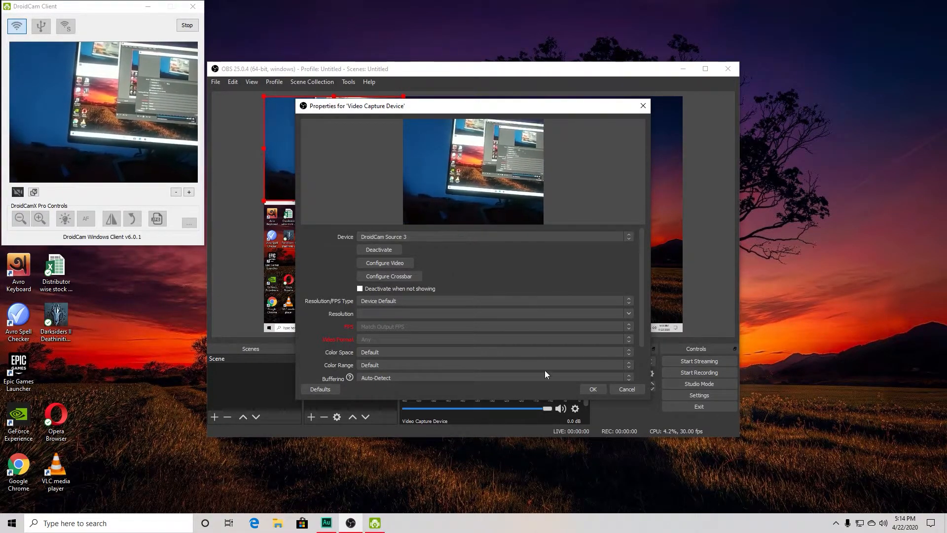
click(592, 389)
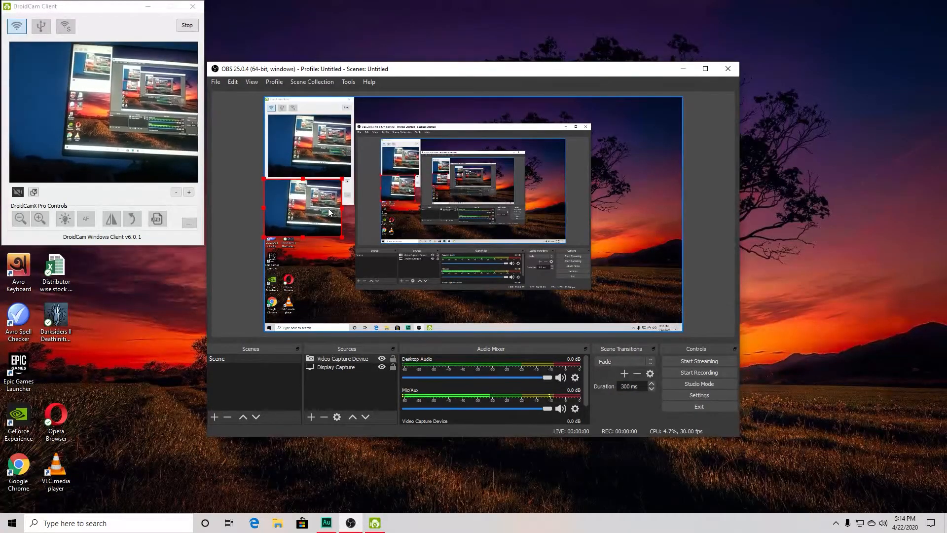
click(192, 6)
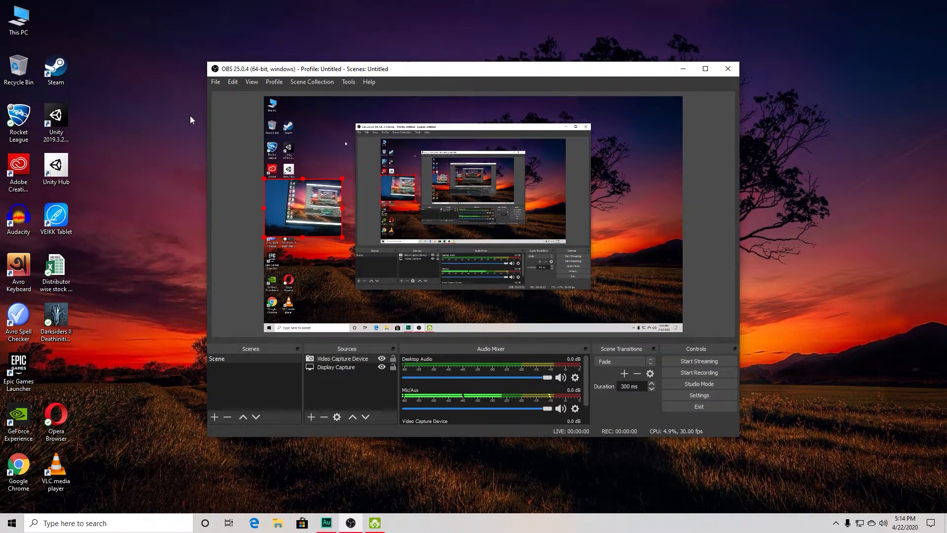